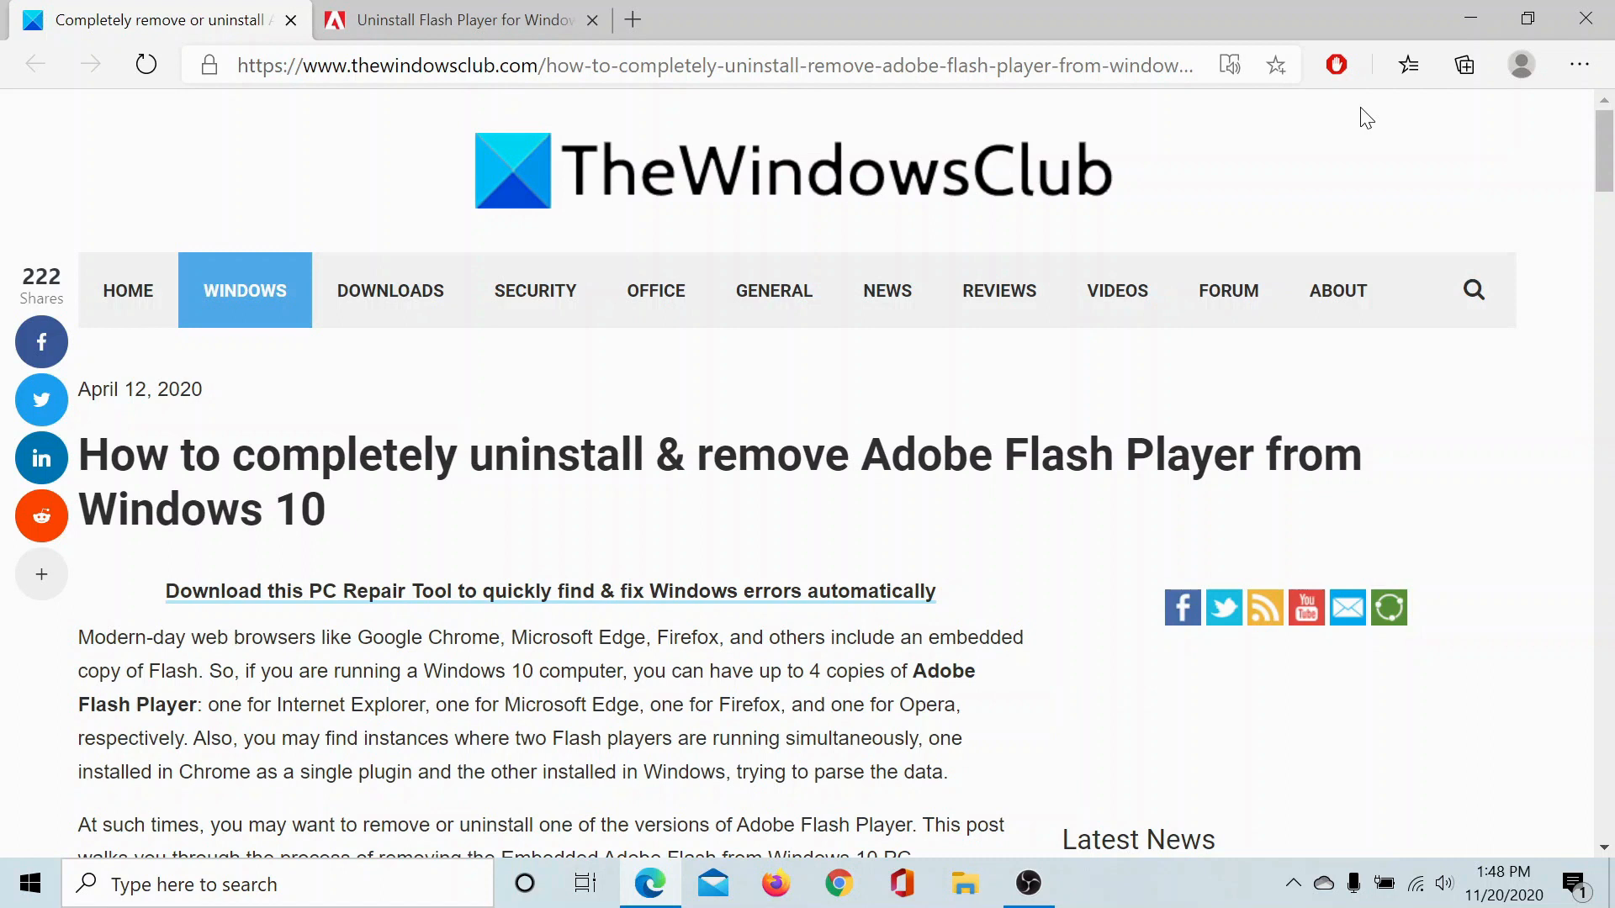
# Scroll TheWindowsClub article down to the '1] Use Adobe Flash Uninstaller' download link.
pyautogui.scroll(-3)
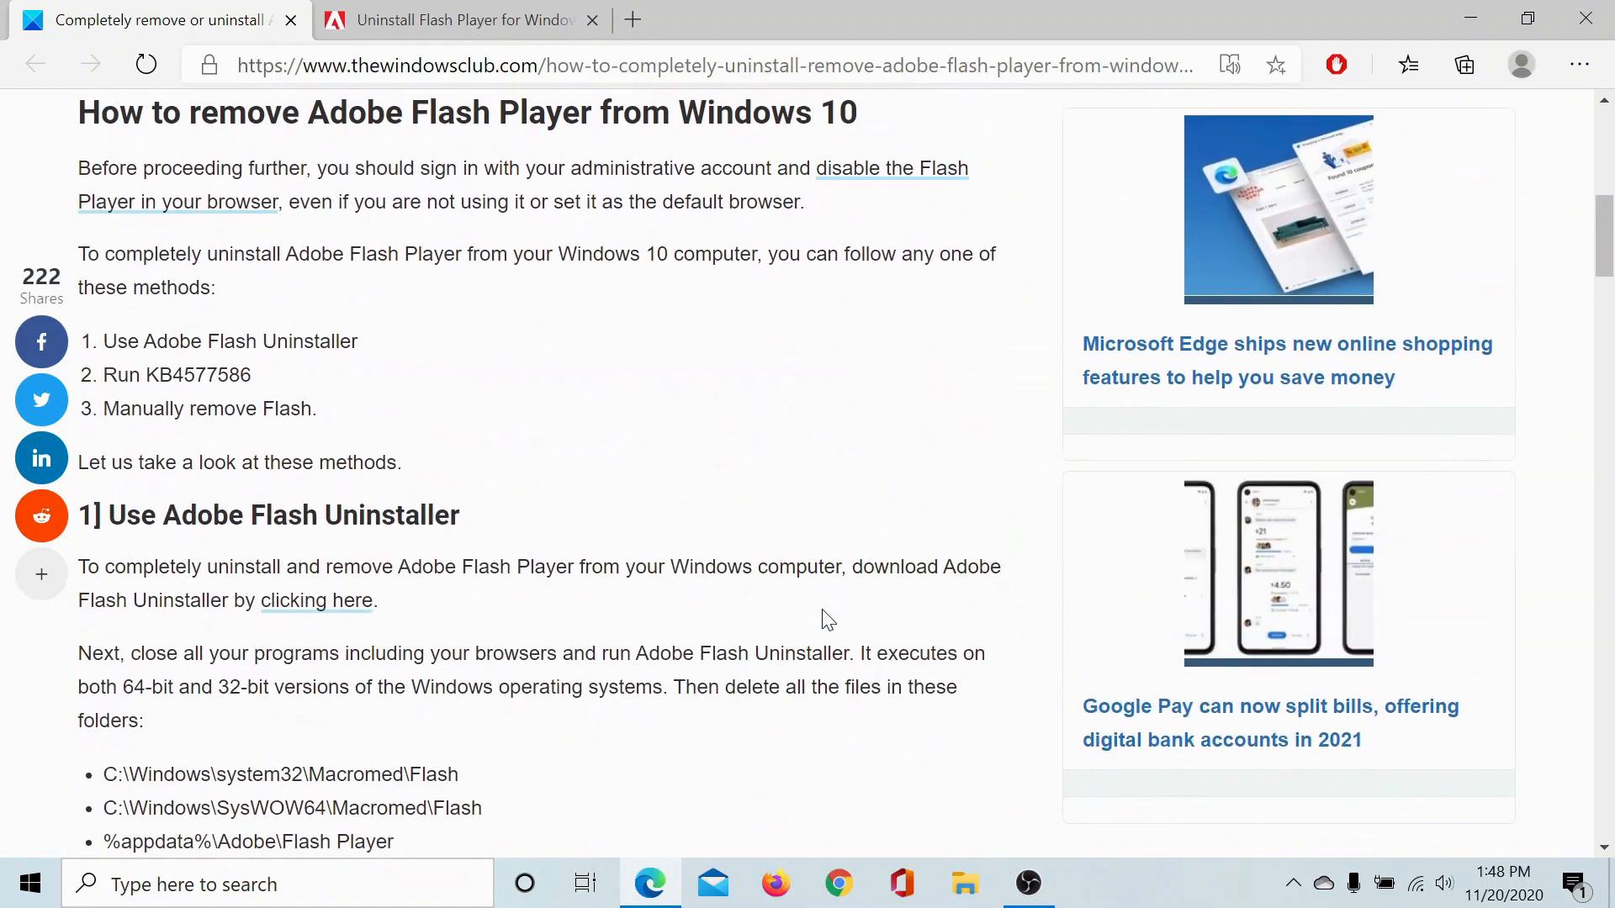
pyautogui.scroll(-3)
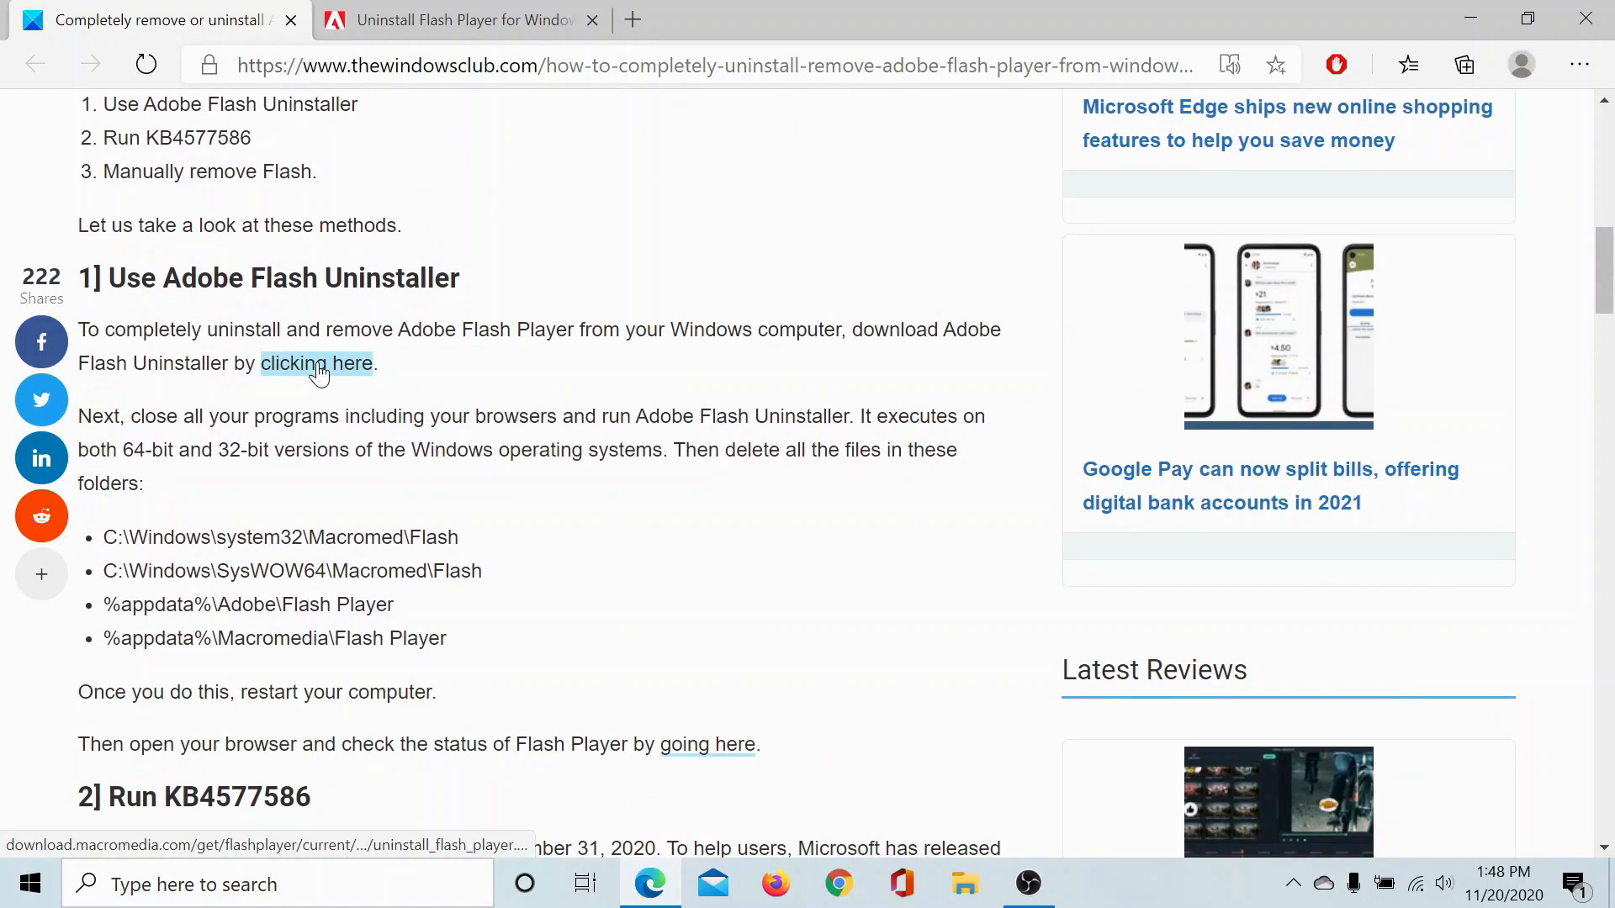
# Download the Adobe Flash Player uninstaller from the article link and launch it from the download bar.
pyautogui.click(316, 363)
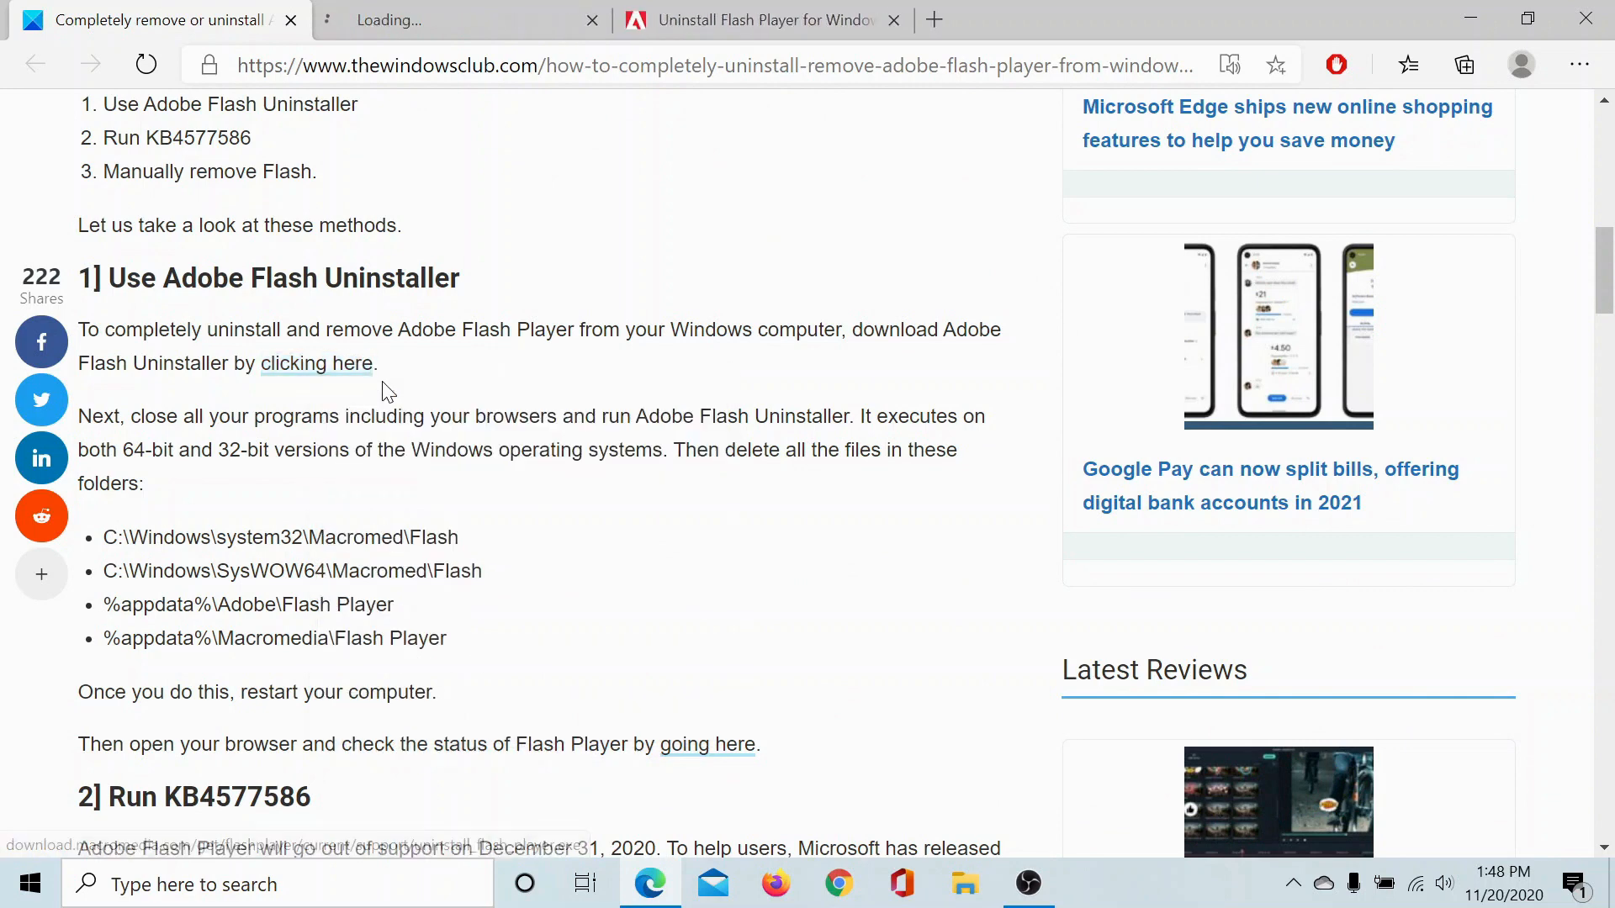
pyautogui.click(317, 363)
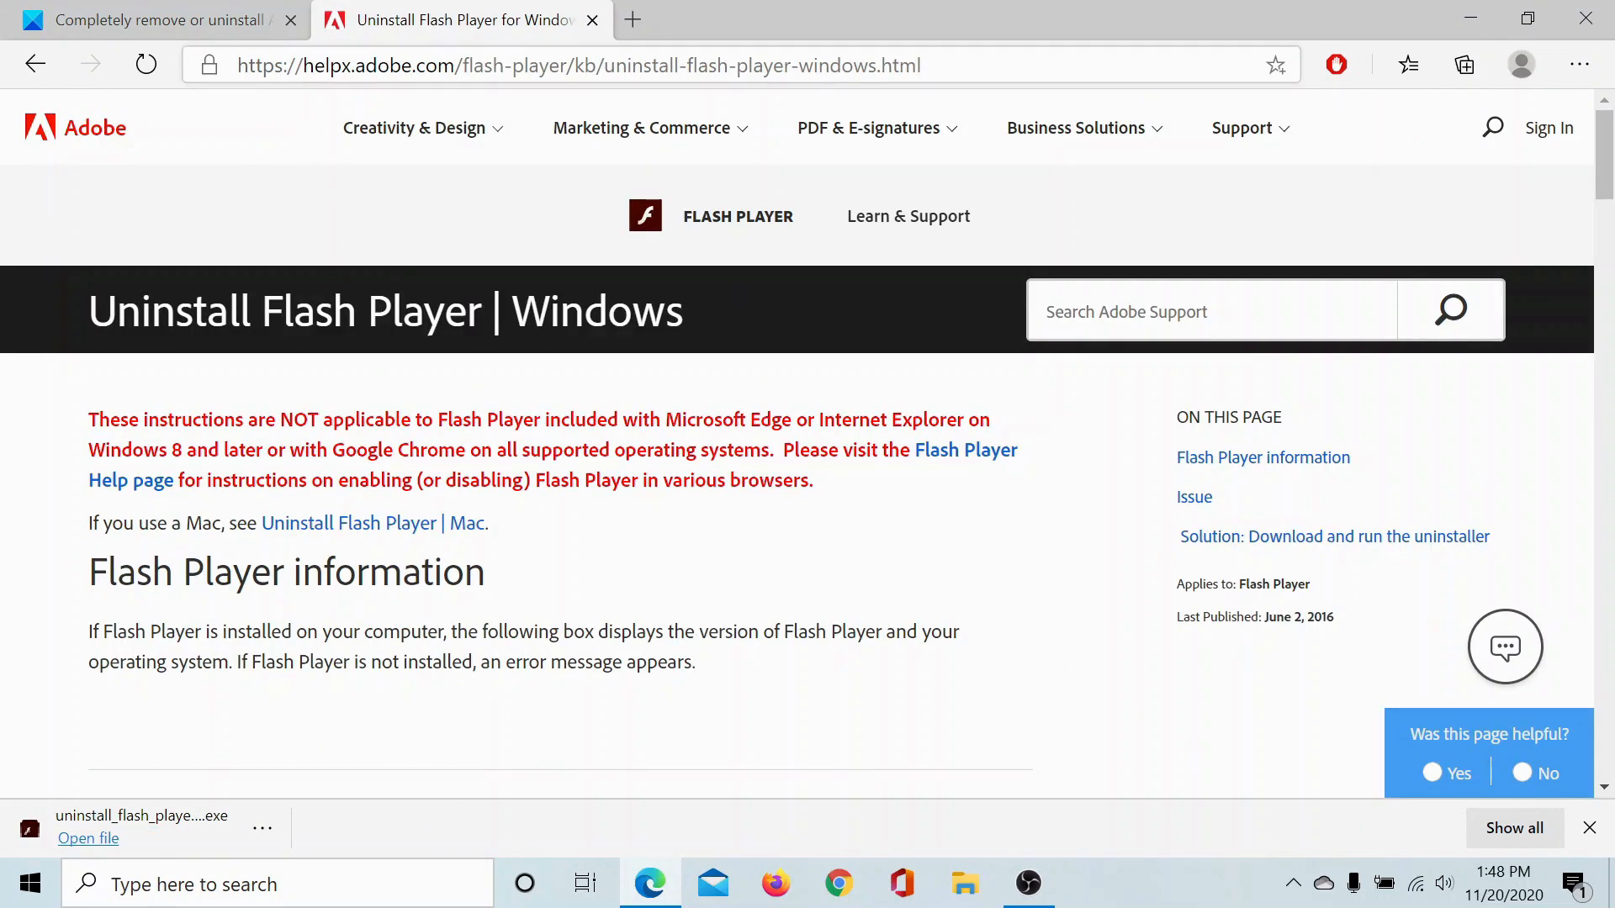
pyautogui.scroll(-3)
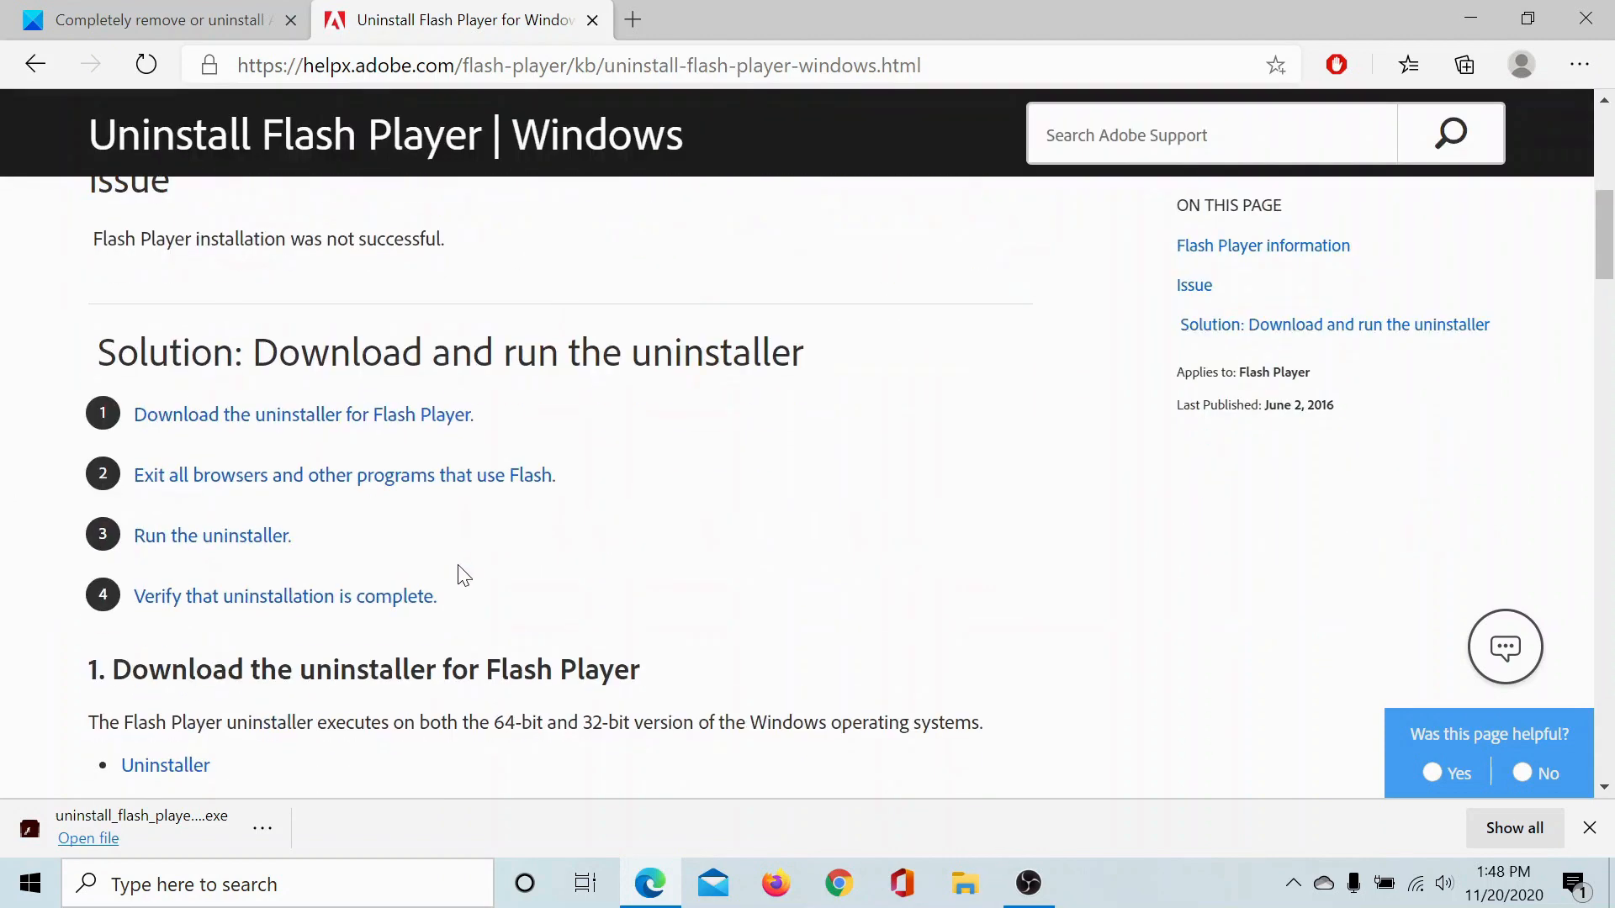
pyautogui.scroll(-3)
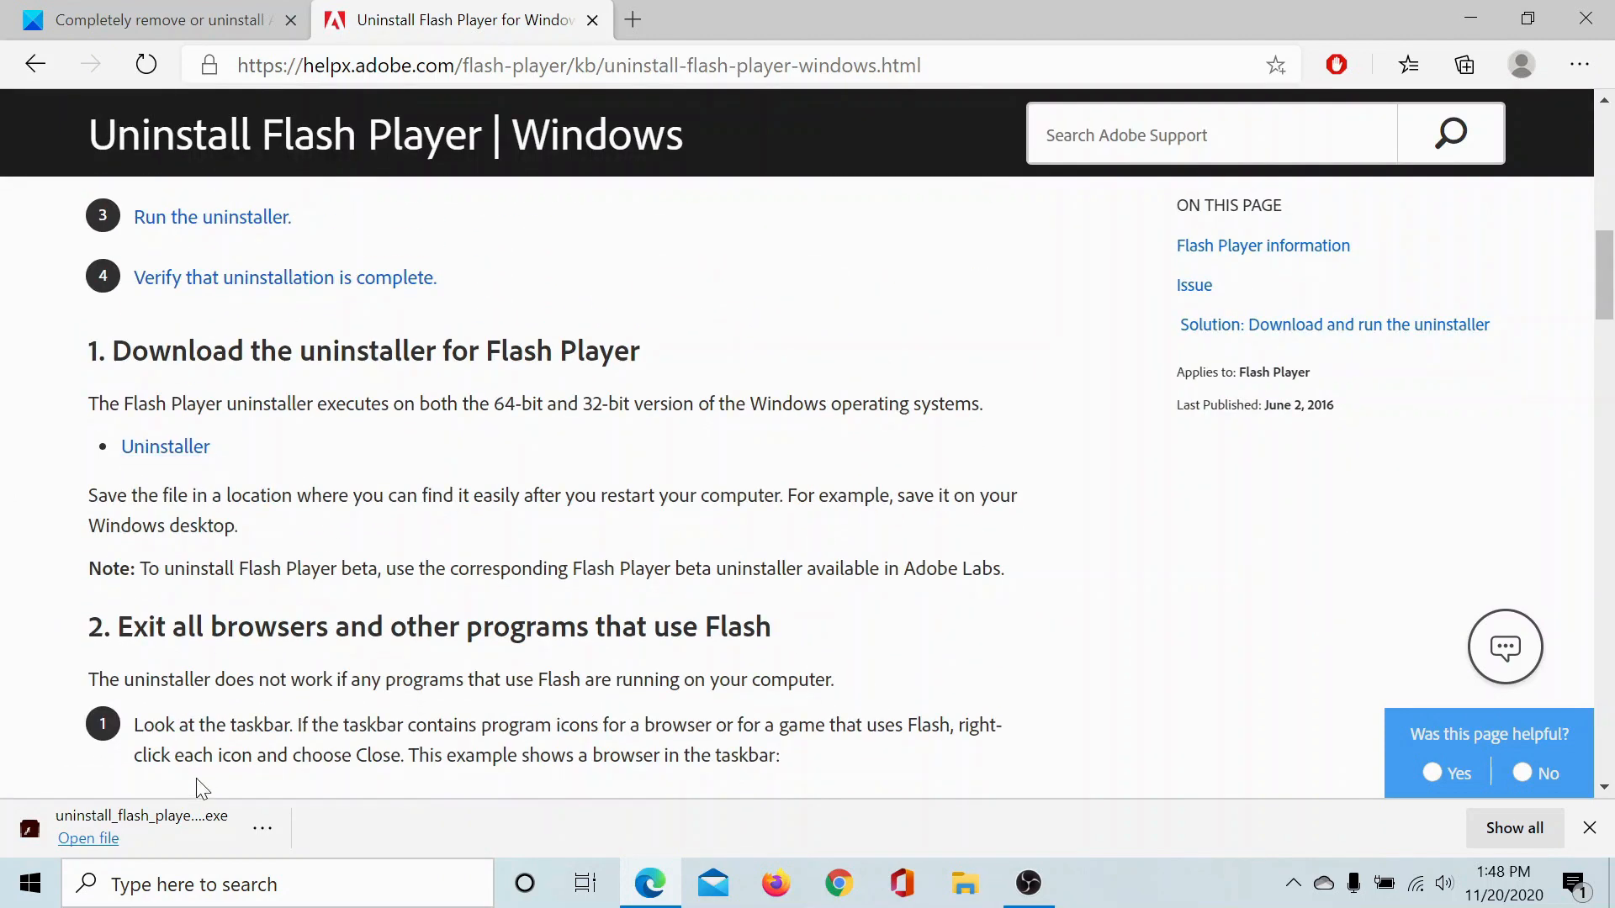
pyautogui.click(89, 839)
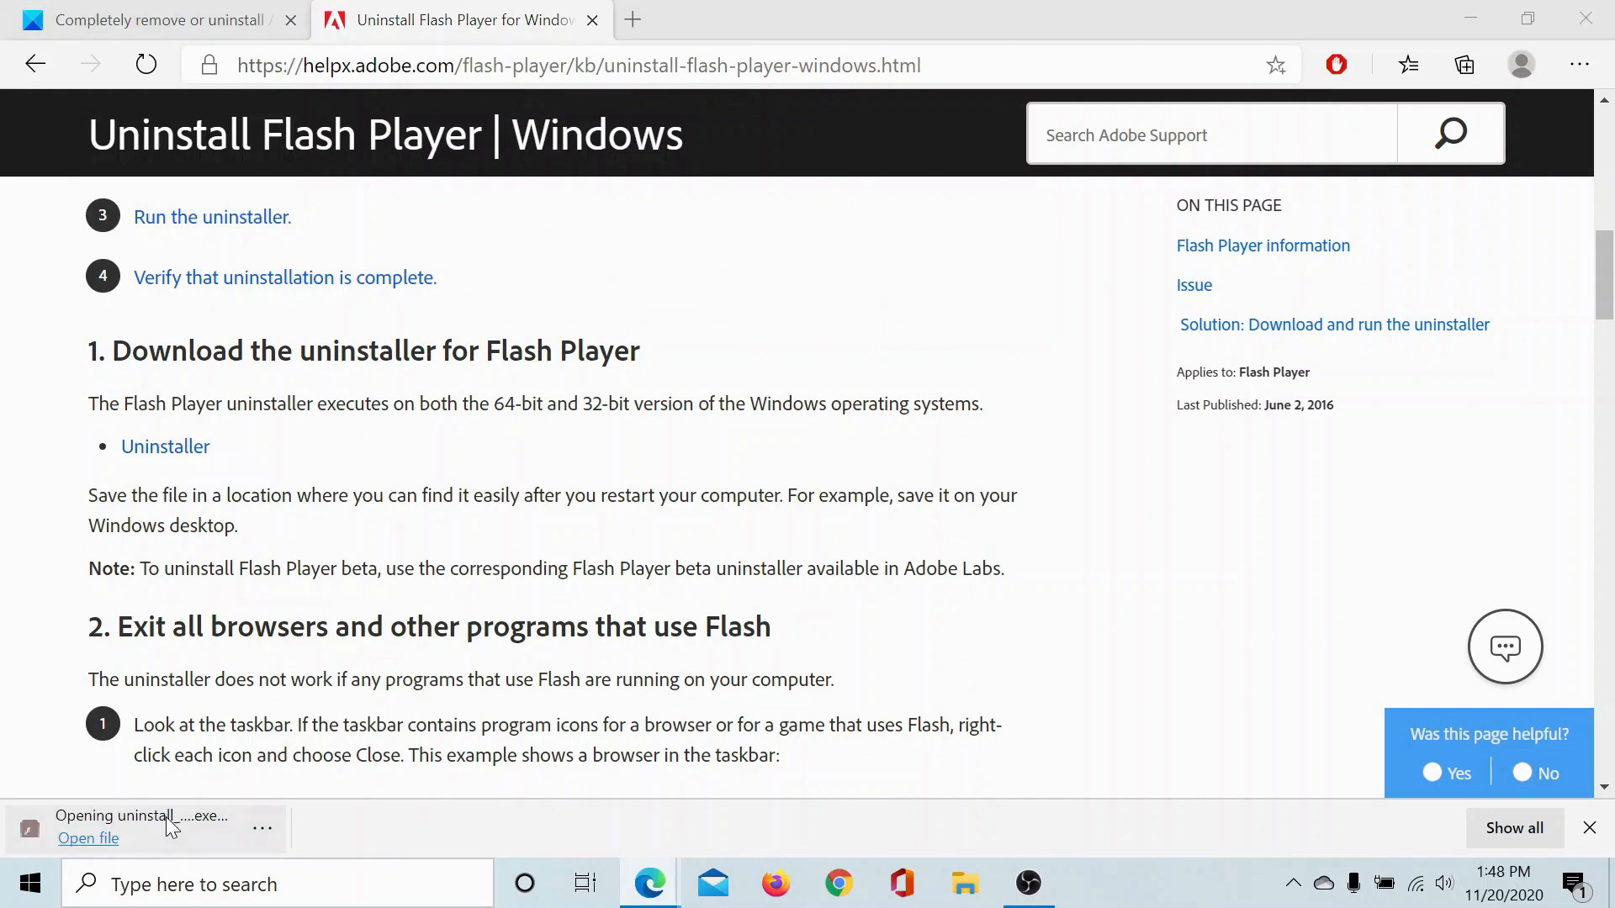
pyautogui.click(89, 839)
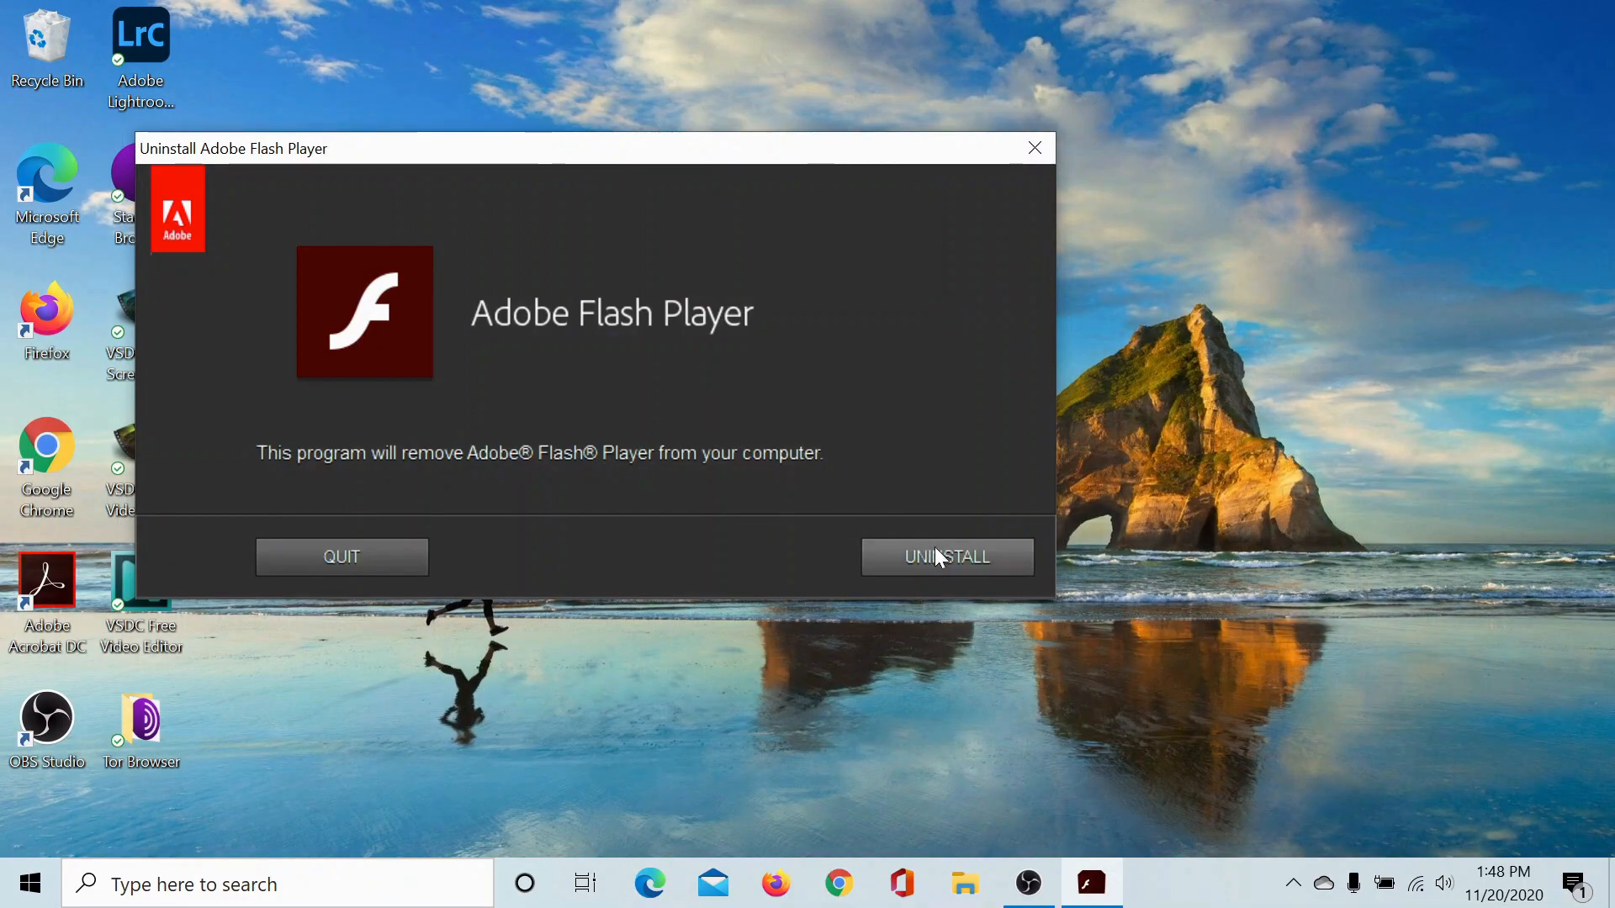
# Uninstall Flash Player in the uninstaller, then close it with DONE after the success message.
pyautogui.click(945, 556)
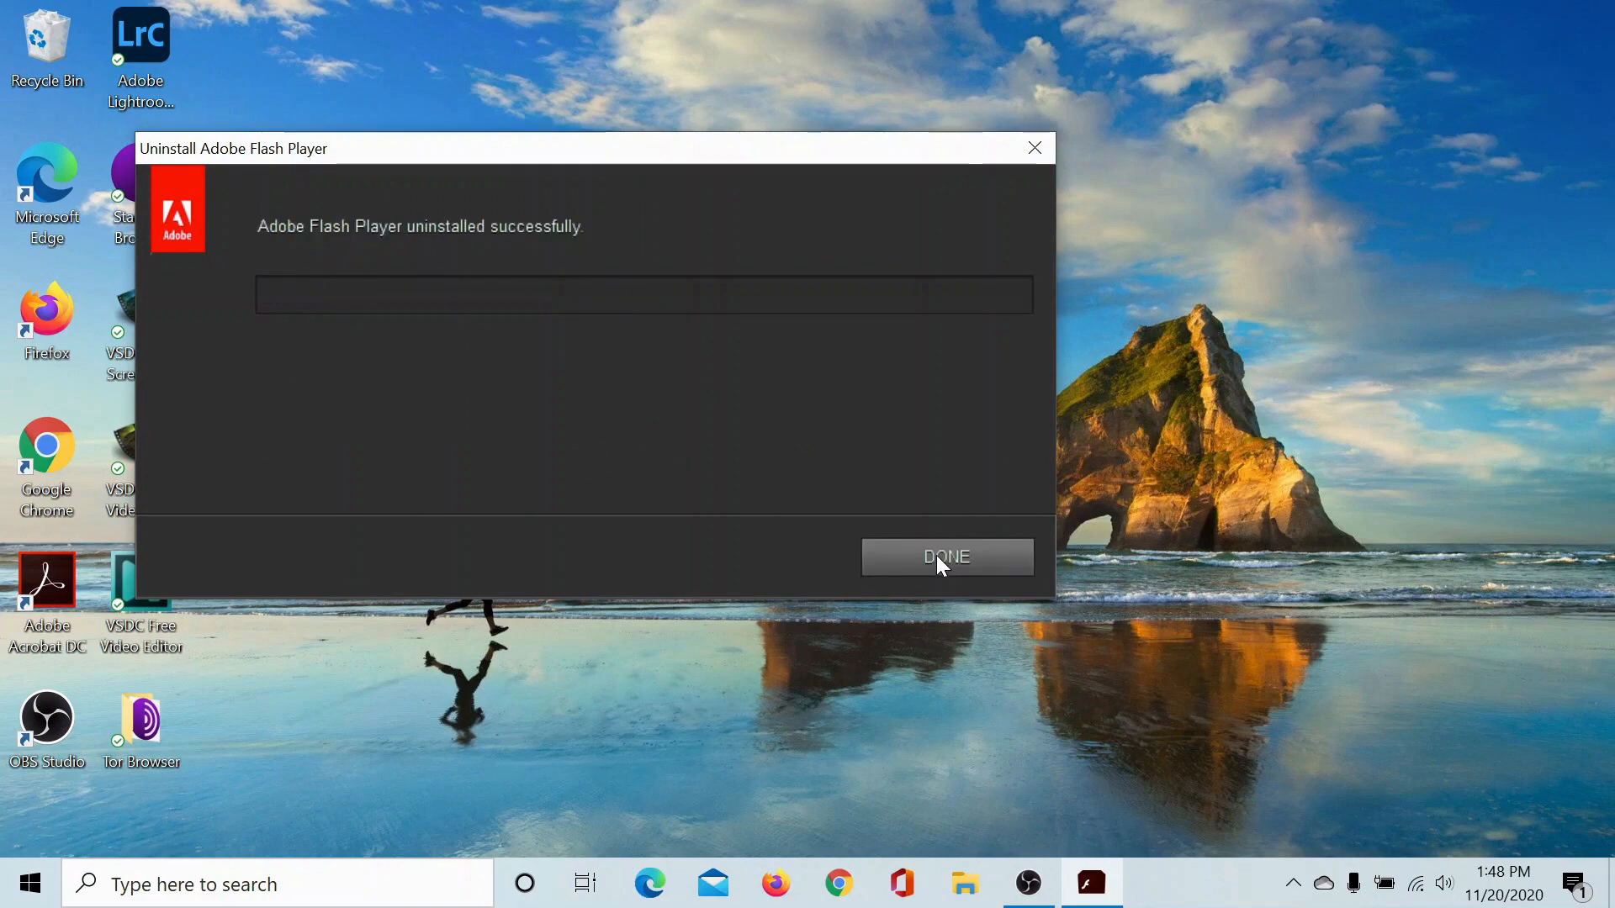
pyautogui.click(946, 556)
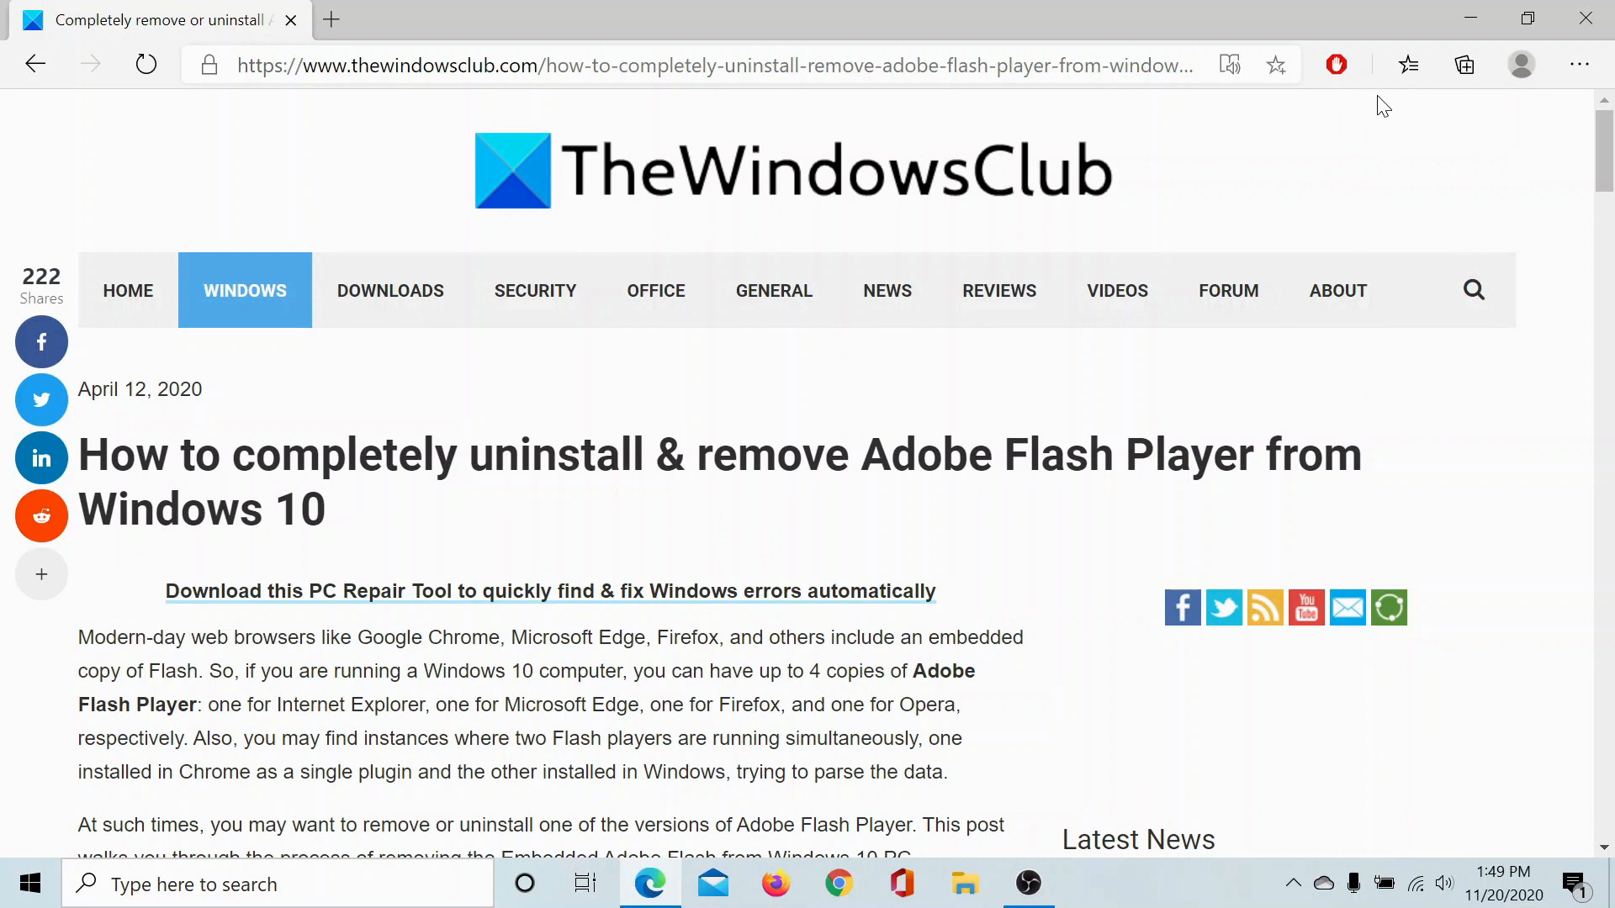